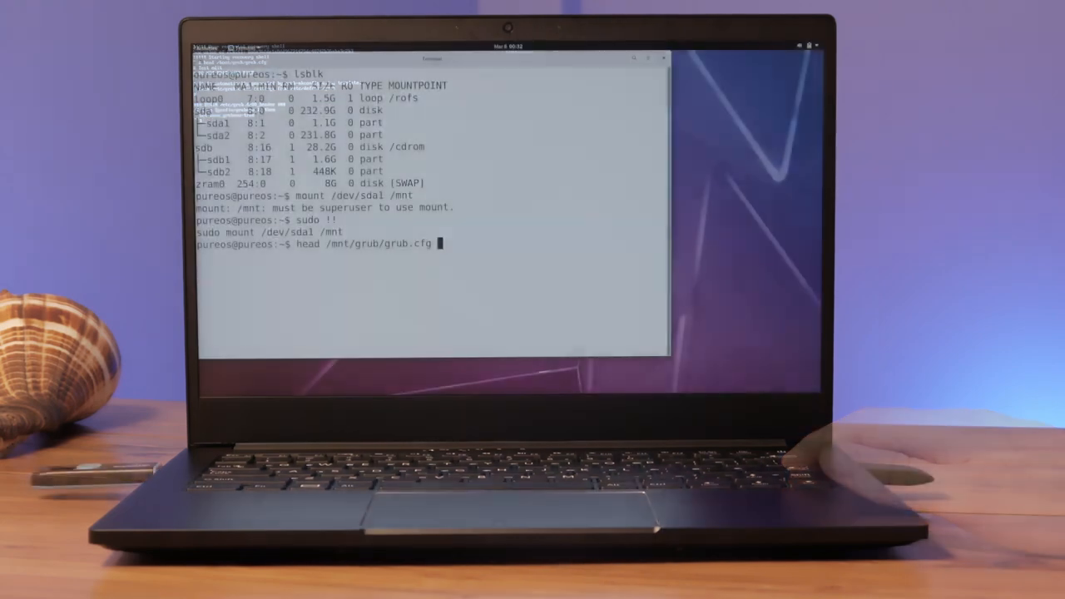
Run head /mnt/grub/grub.cfg to display the GRUB config header with its 'Test edit' line
{"action": "key", "text": "Return"}
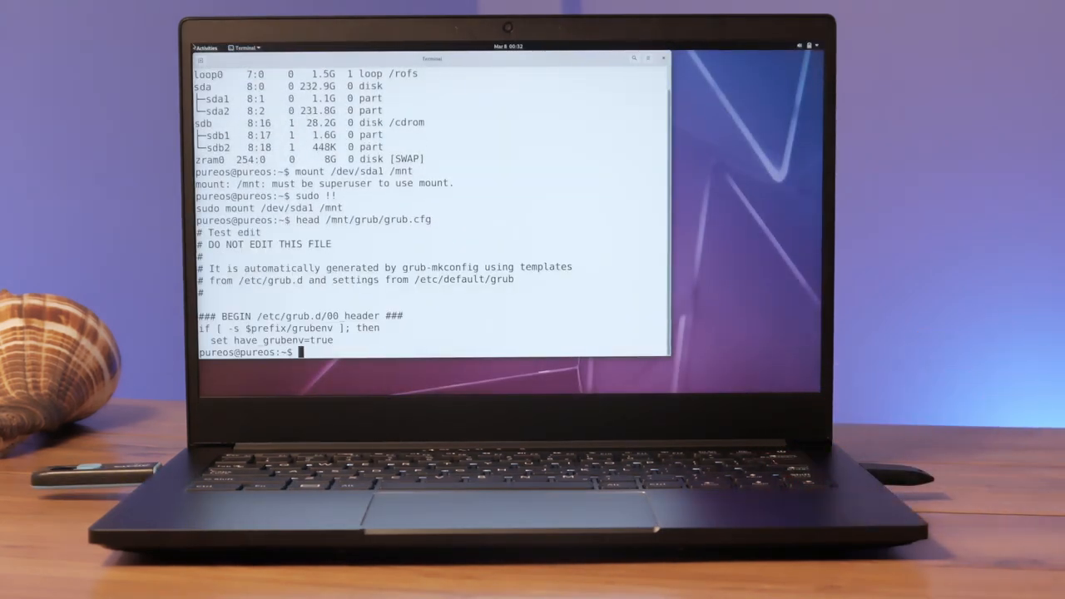